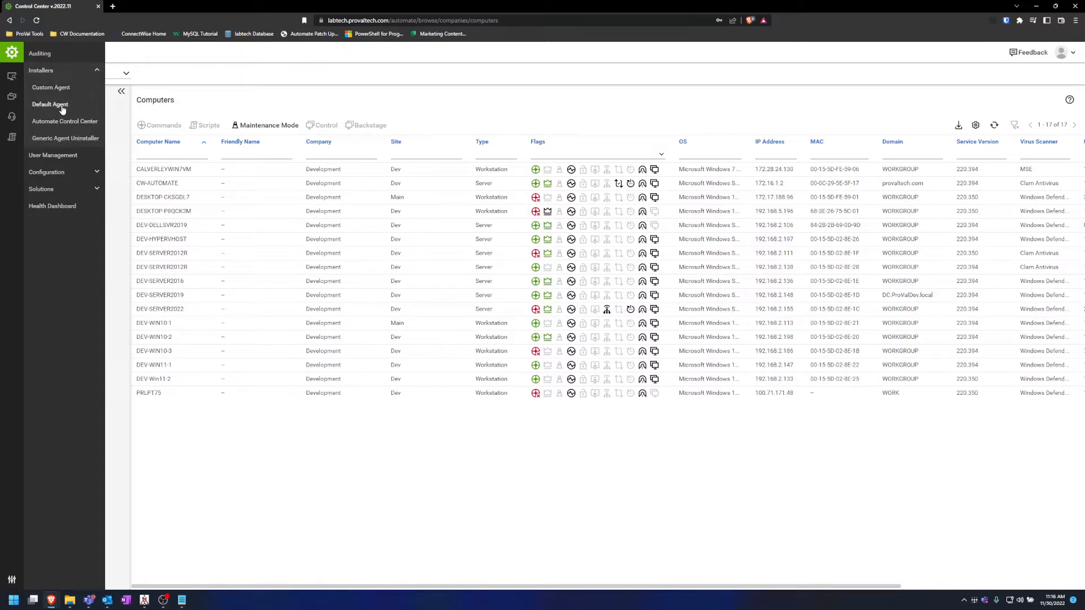
- After the Default Agent installer, open the Custom Agent installer with Development - Dev as destination
click(50, 104)
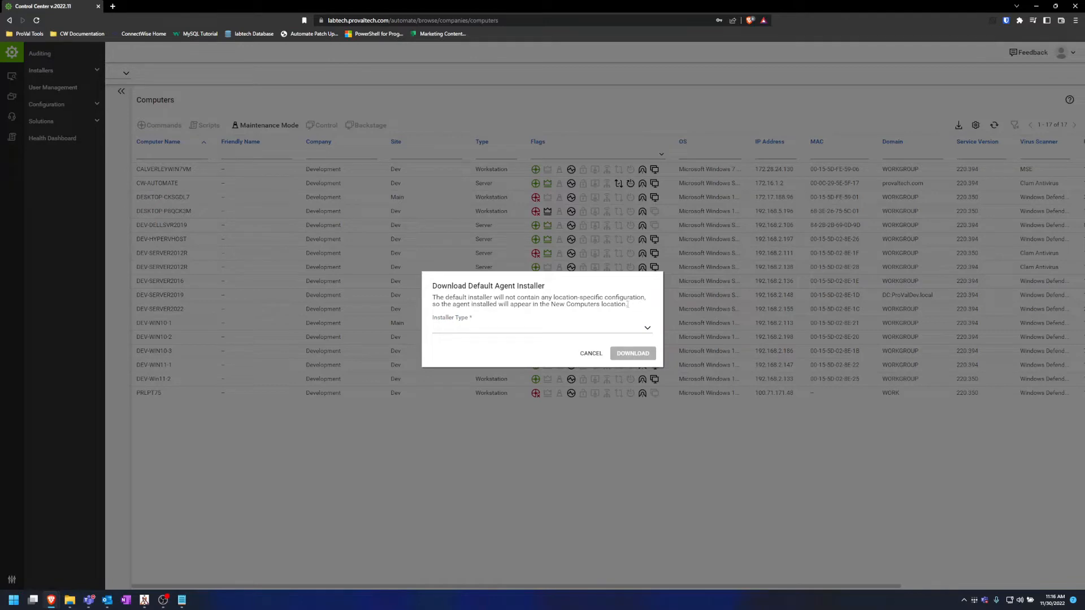
mouse_move(551, 311)
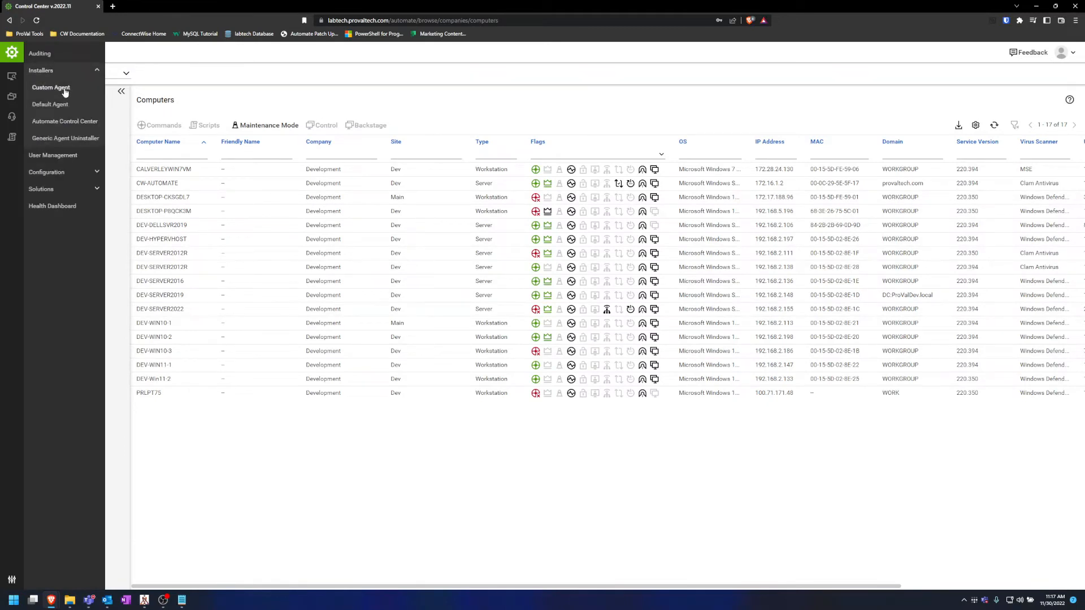
click(50, 87)
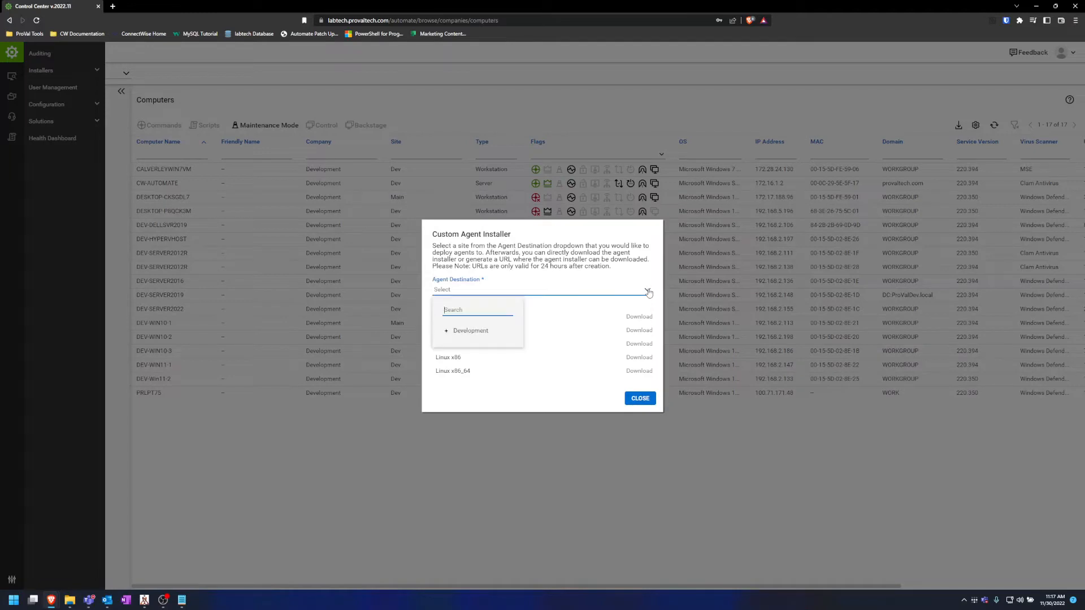
click(447, 331)
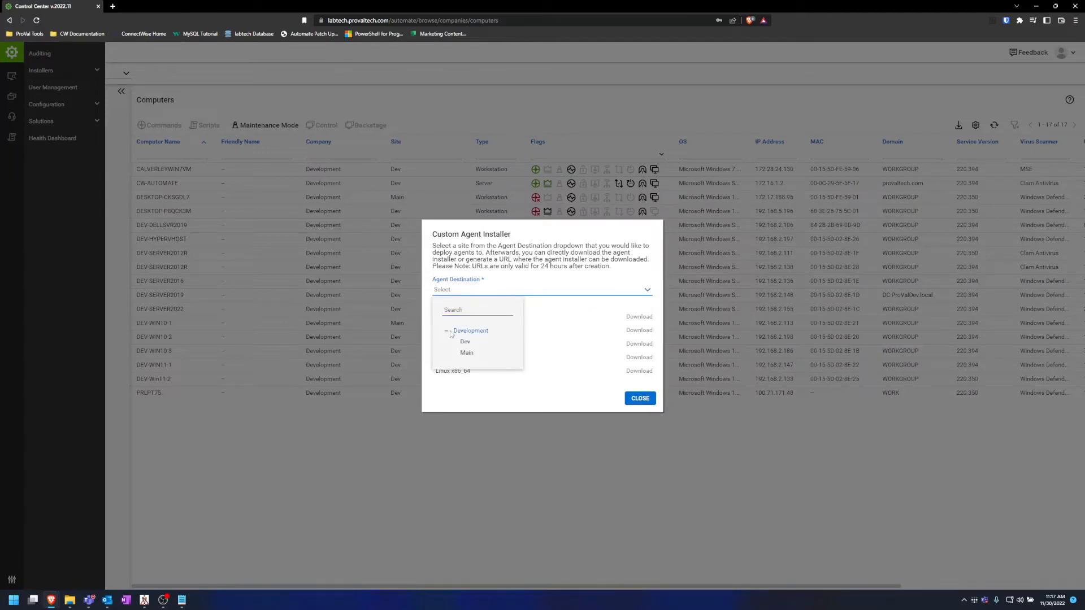
click(465, 341)
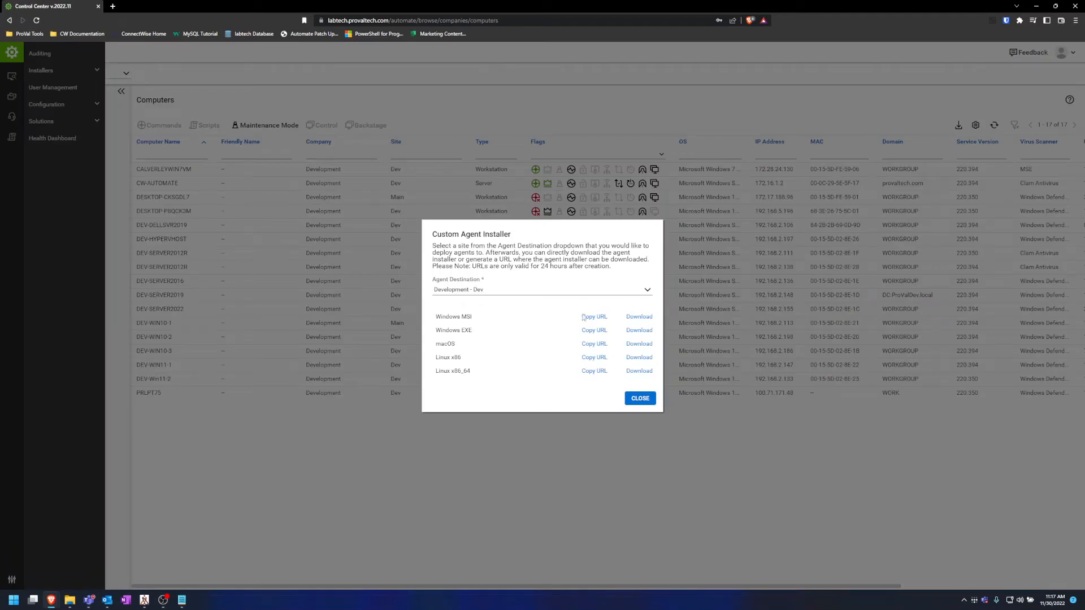
mouse_move(619, 311)
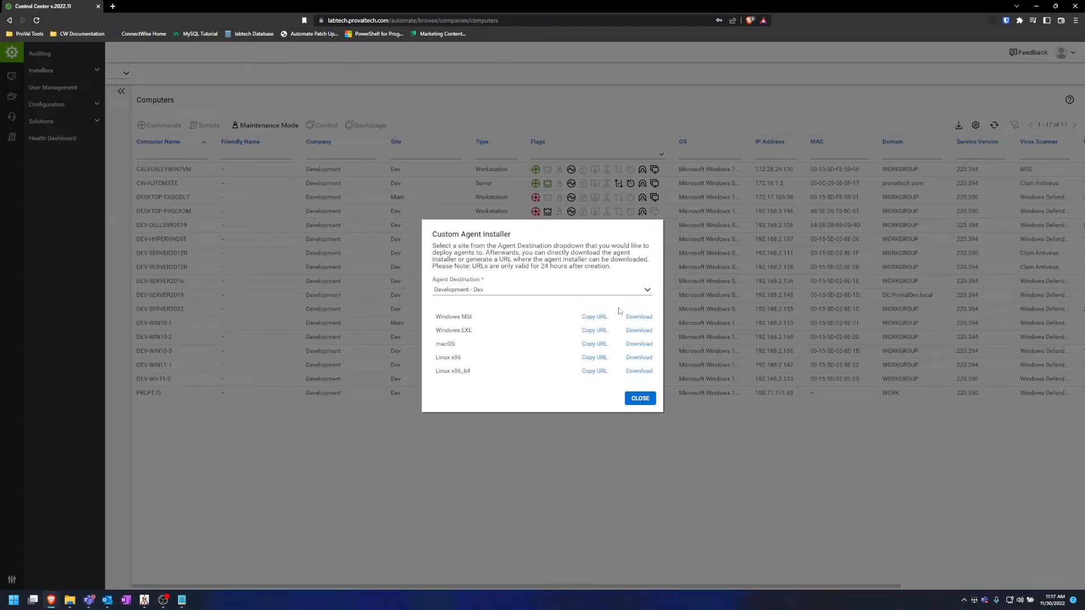
mouse_move(638, 318)
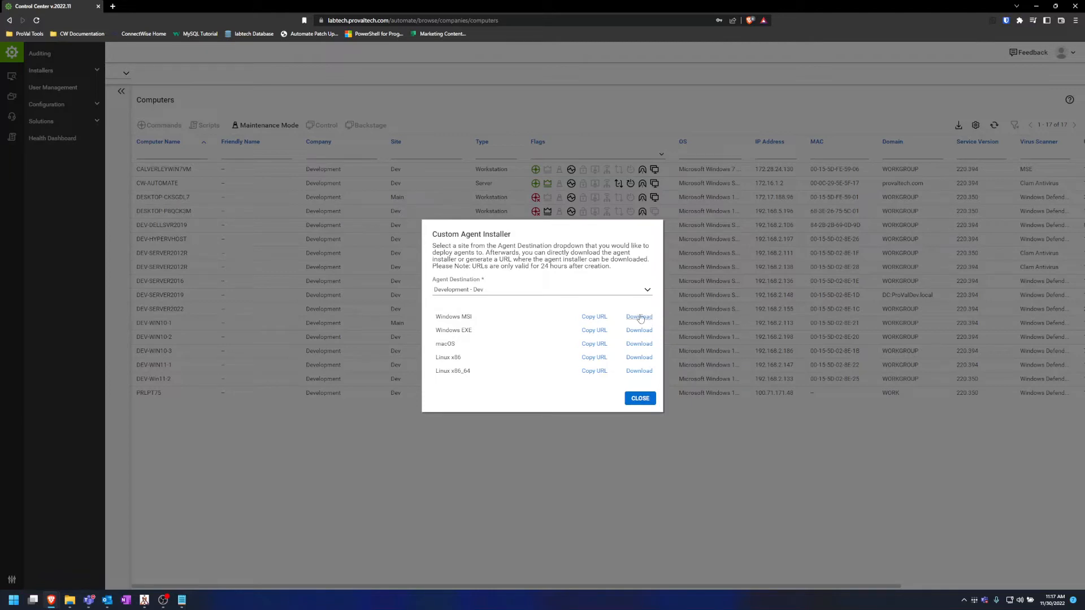
mouse_move(644, 384)
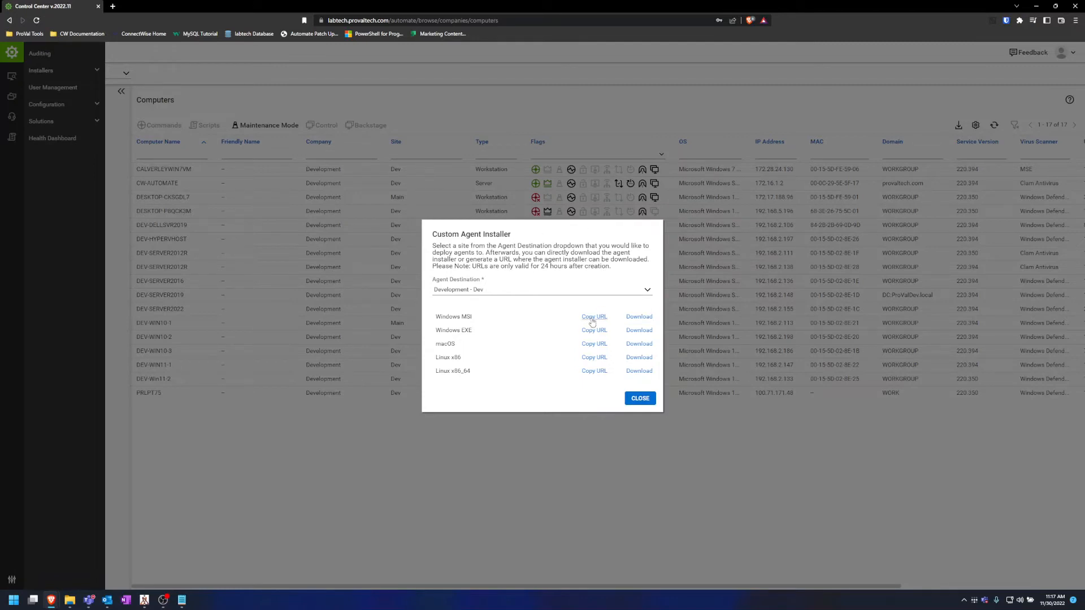
mouse_move(597, 322)
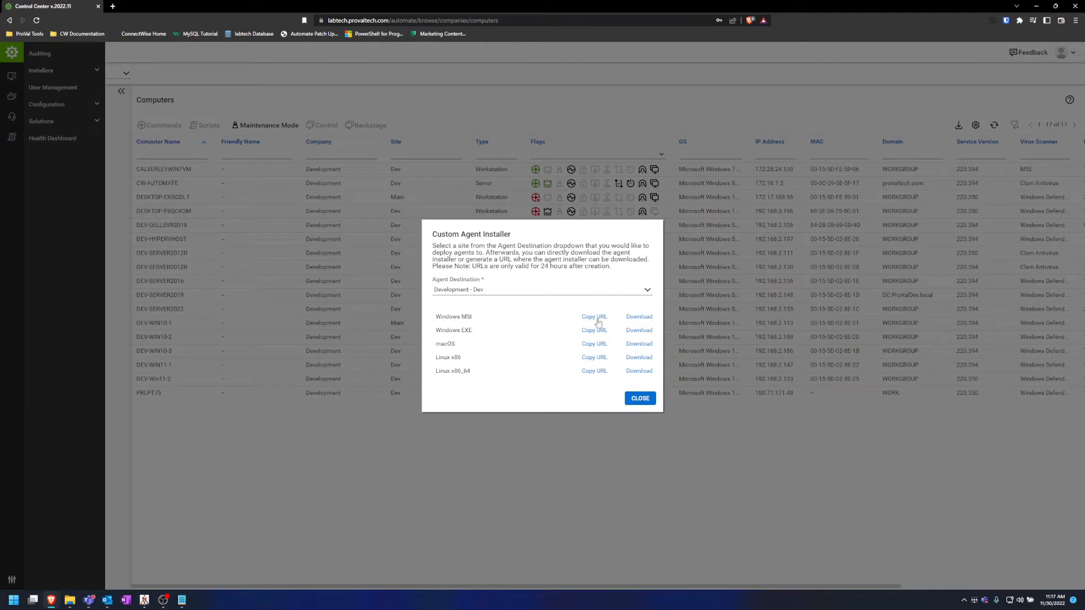
mouse_move(675, 314)
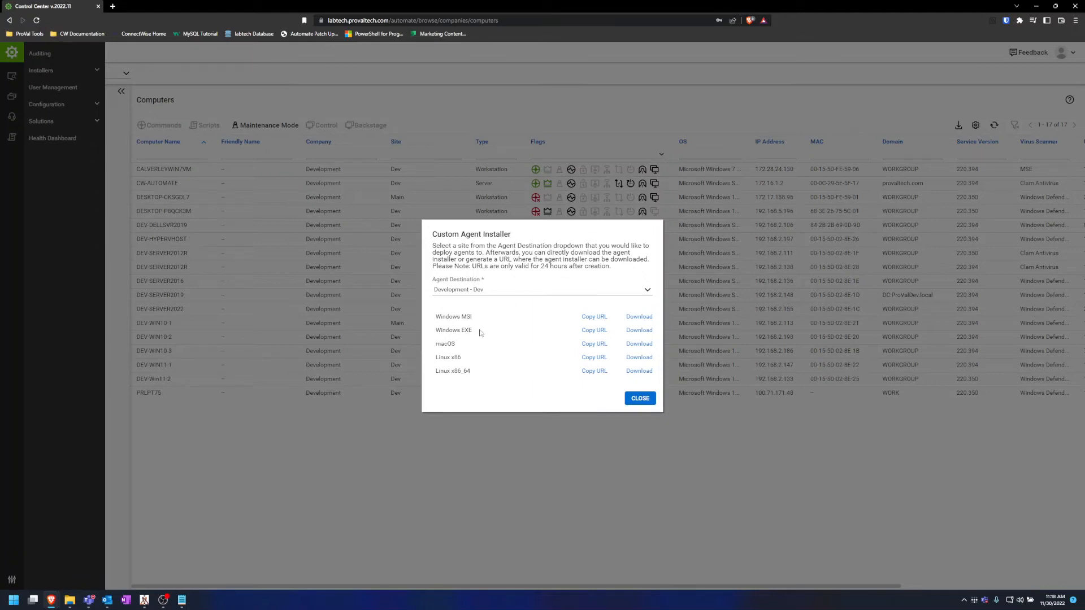
mouse_move(534, 332)
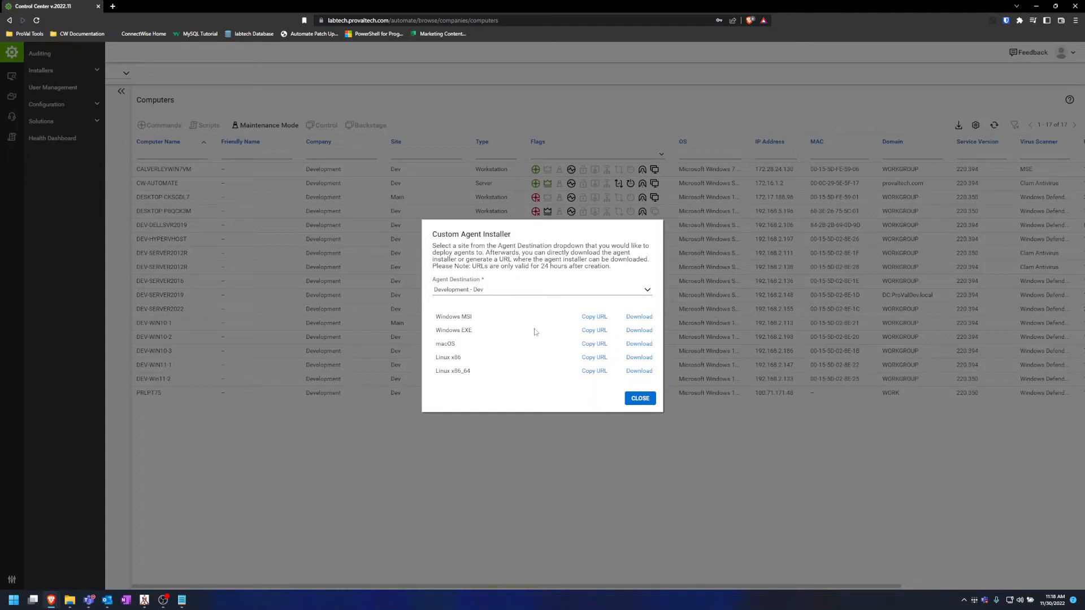
mouse_move(519, 290)
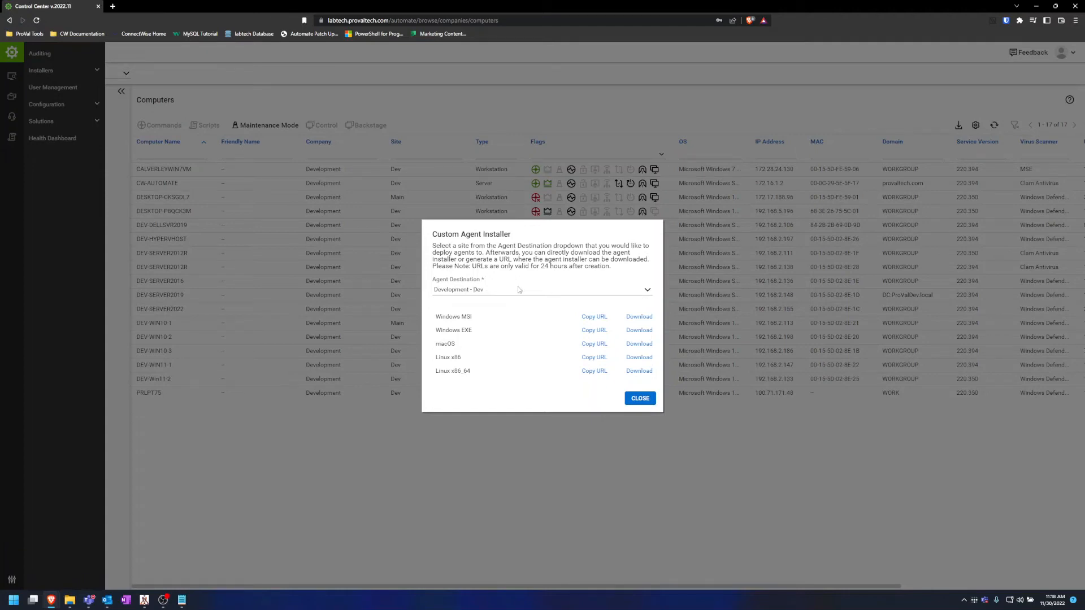
mouse_move(497, 330)
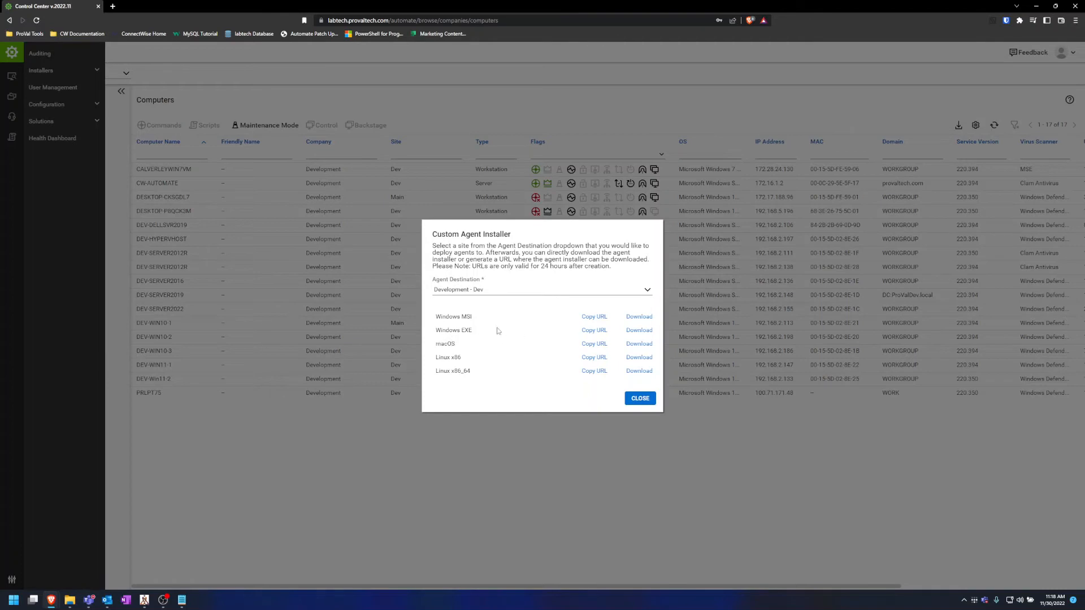
mouse_move(613, 348)
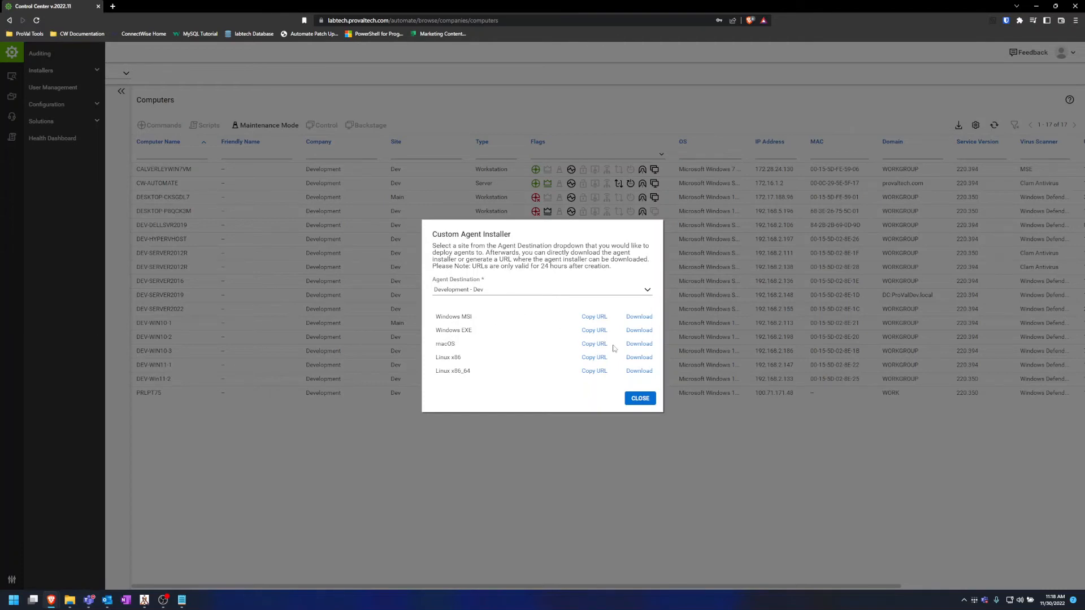
- Dismiss the Custom Agent installer and download the Automate Control Center installer from Installers
click(639, 398)
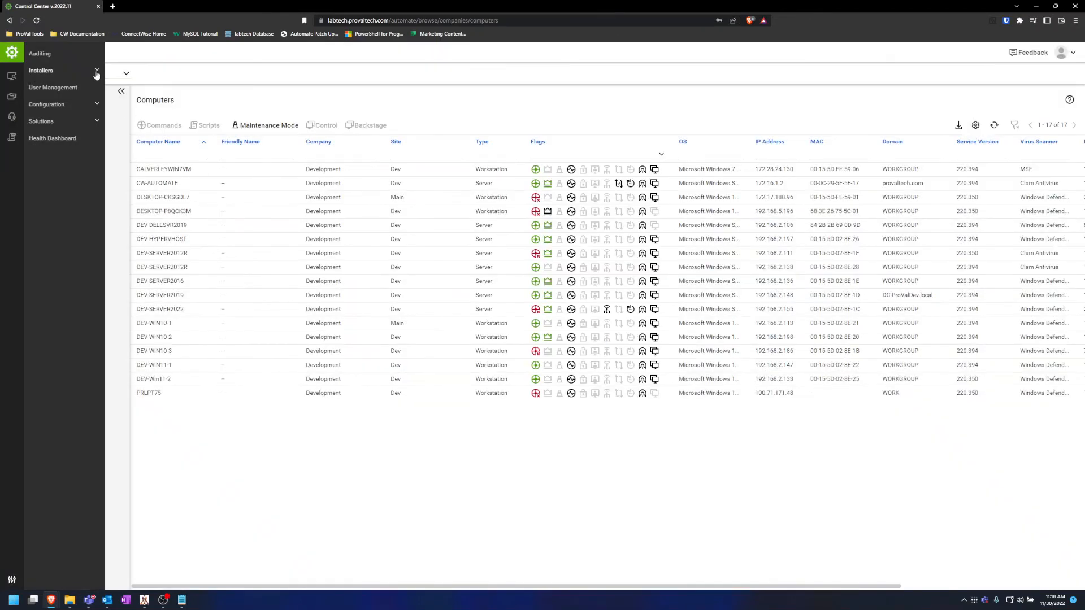
click(40, 70)
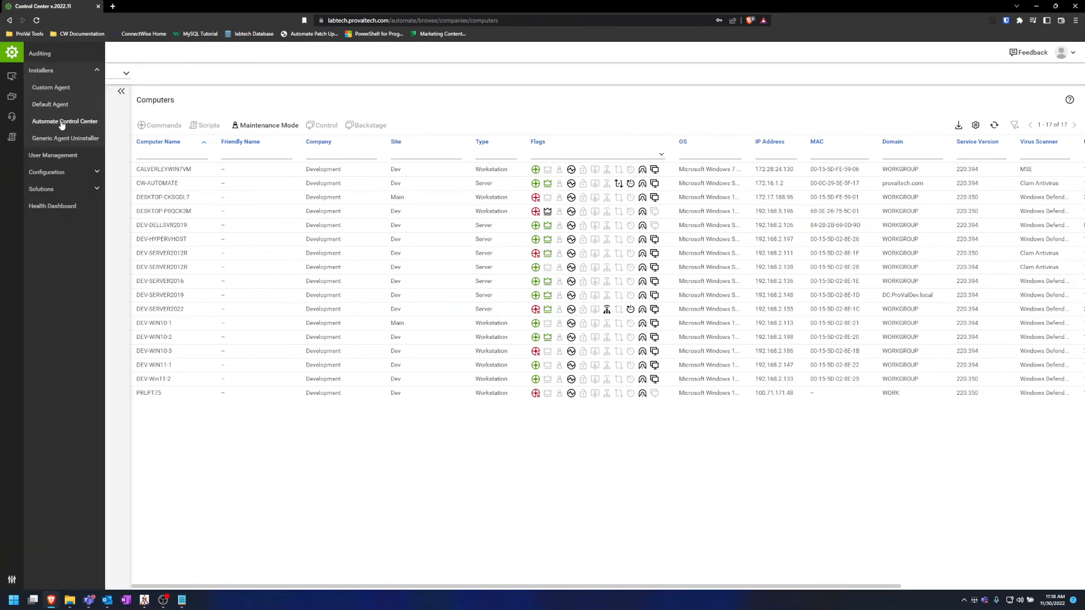
click(64, 121)
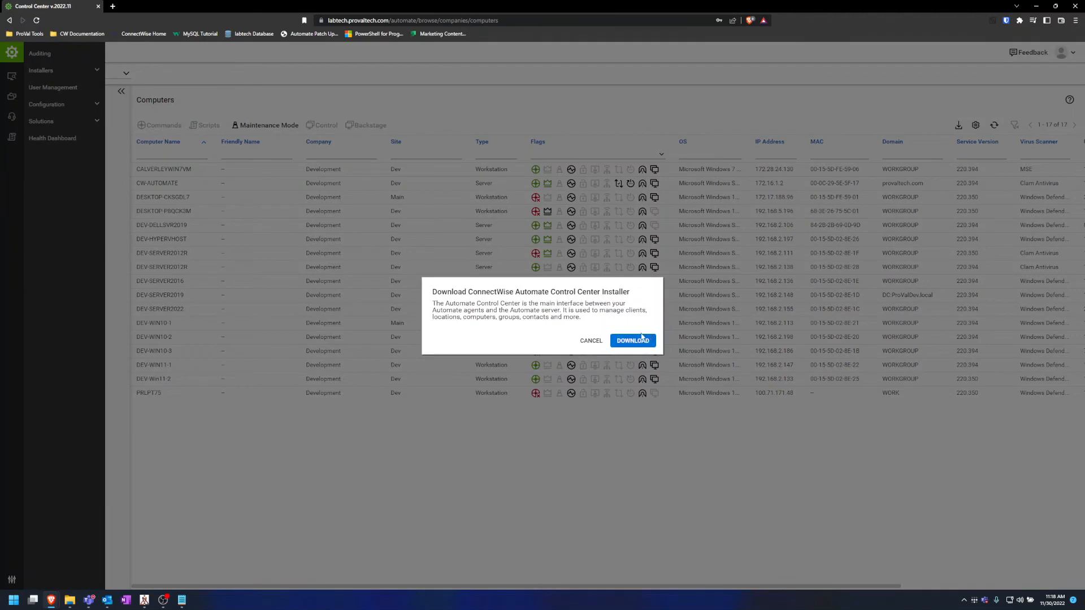
click(591, 341)
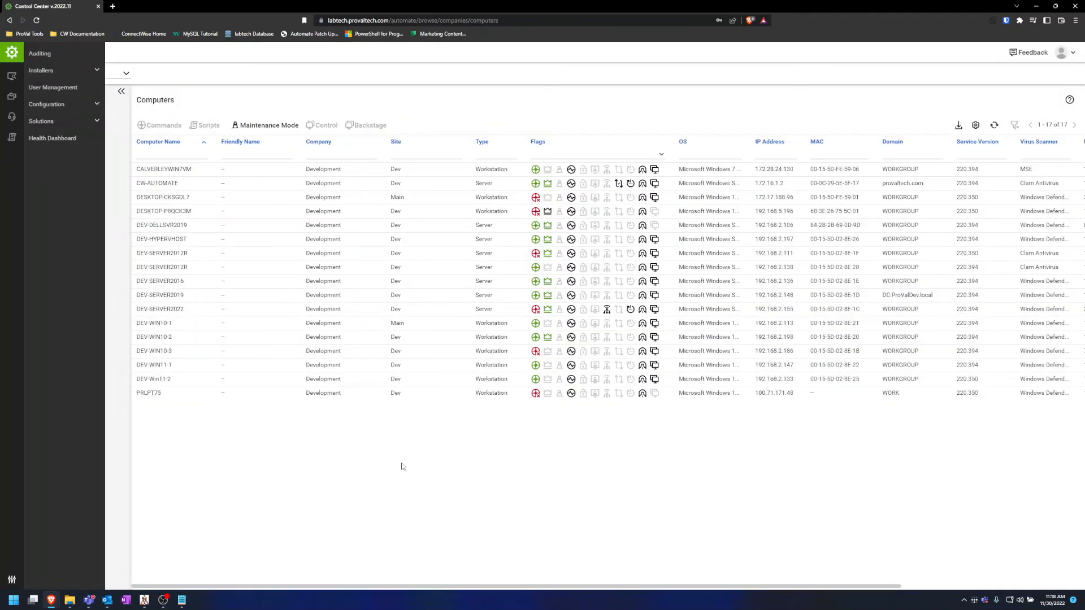